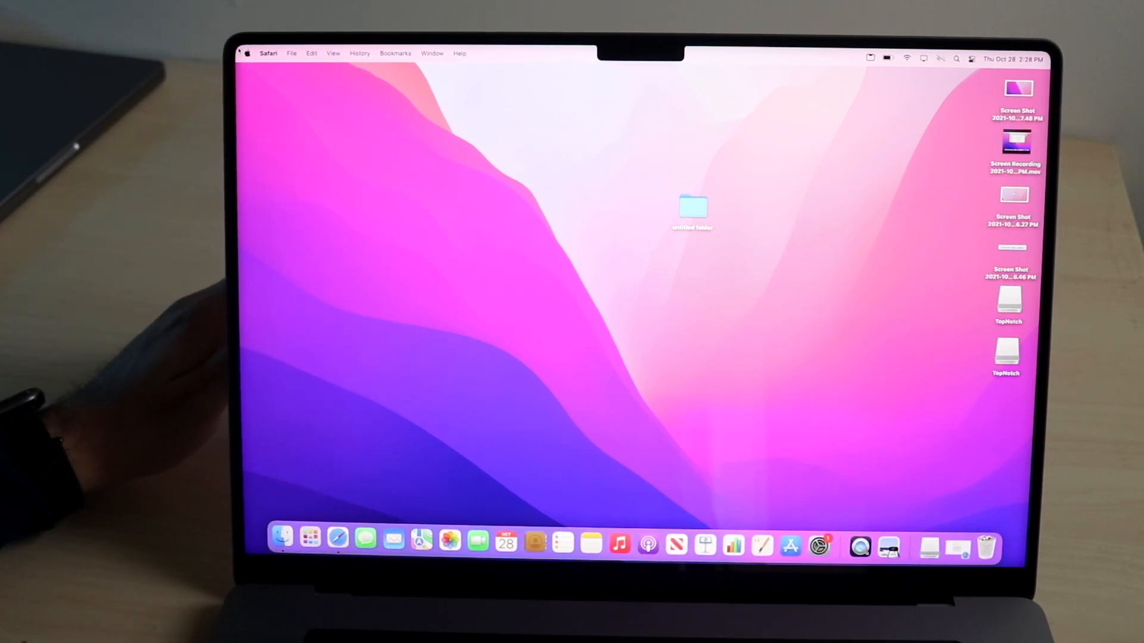
- Reach the Battery pane's Power Adapter page, where the Energy Mode / Low Power option appears
click(248, 52)
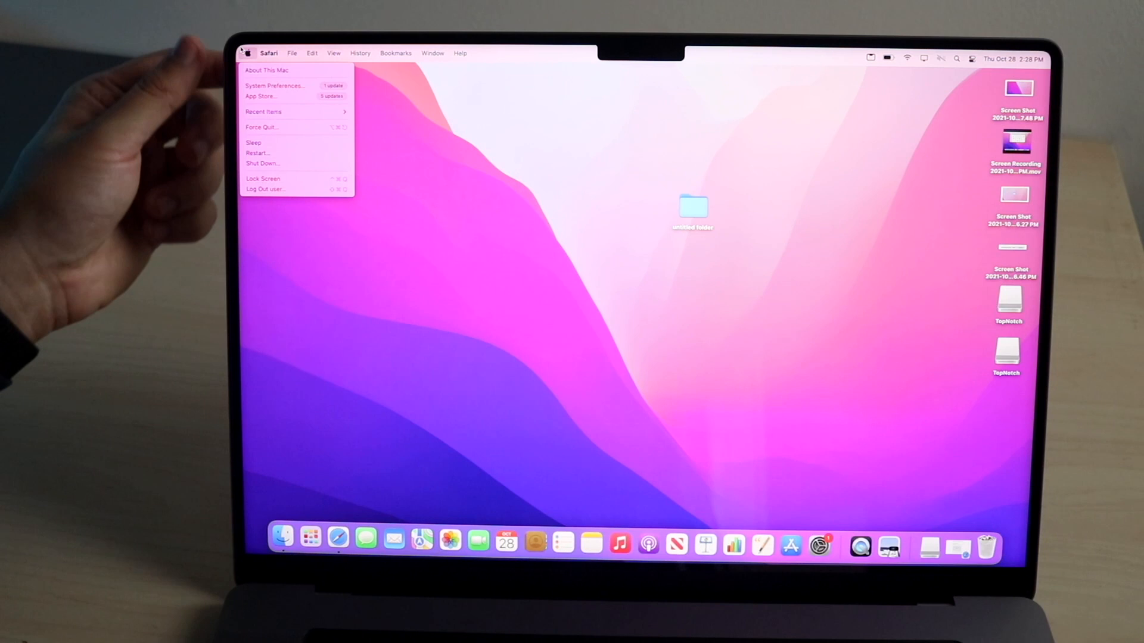
mouse_move(296, 95)
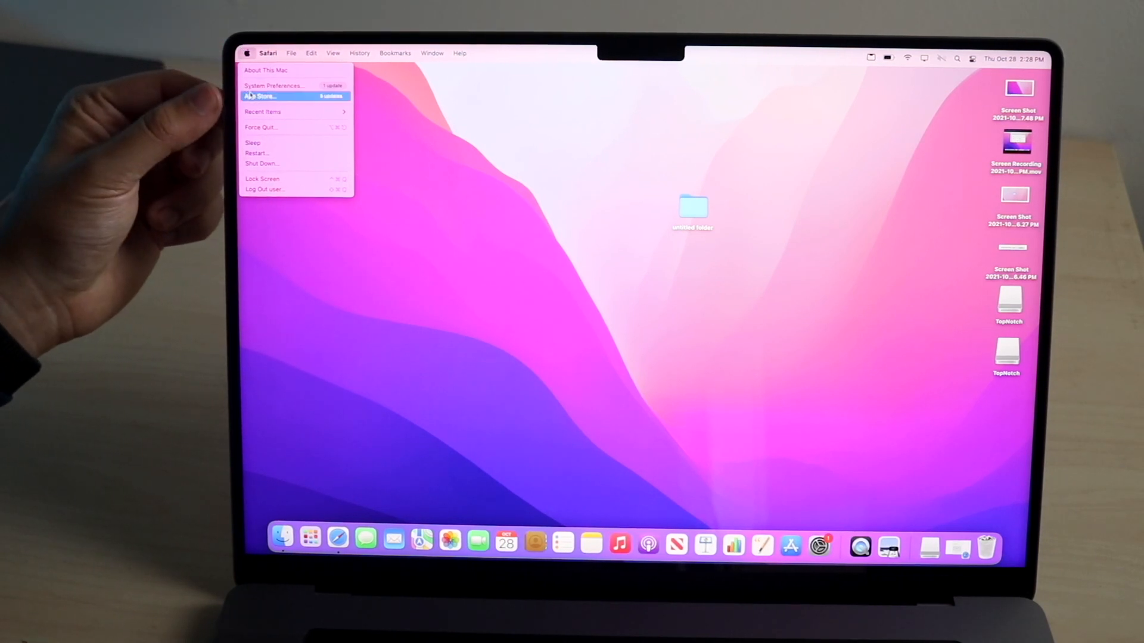
click(274, 86)
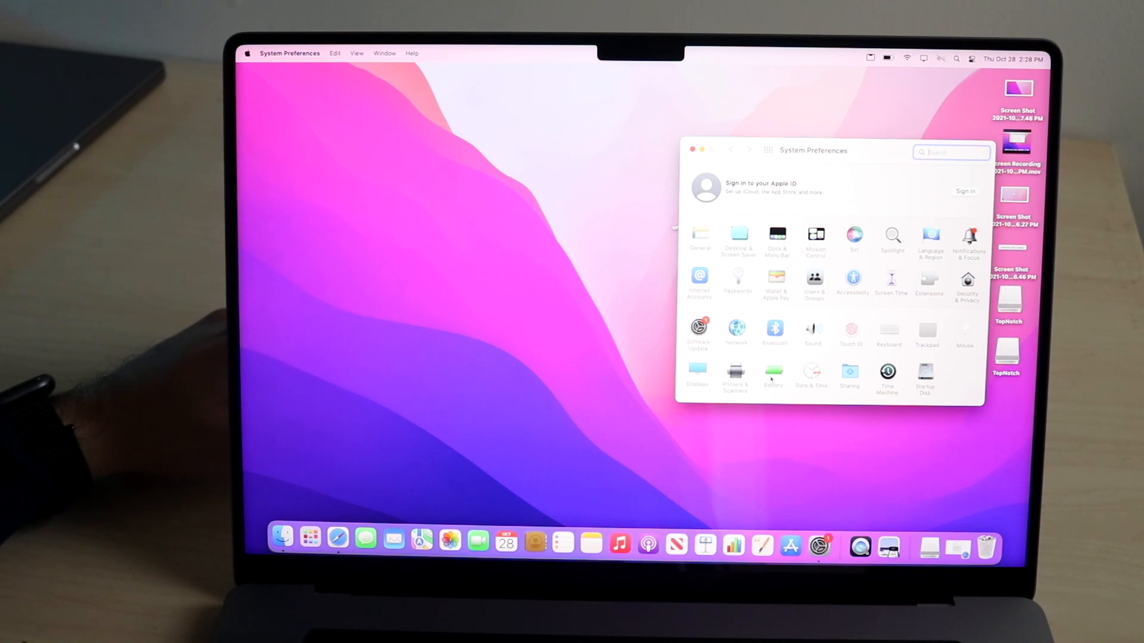
click(773, 373)
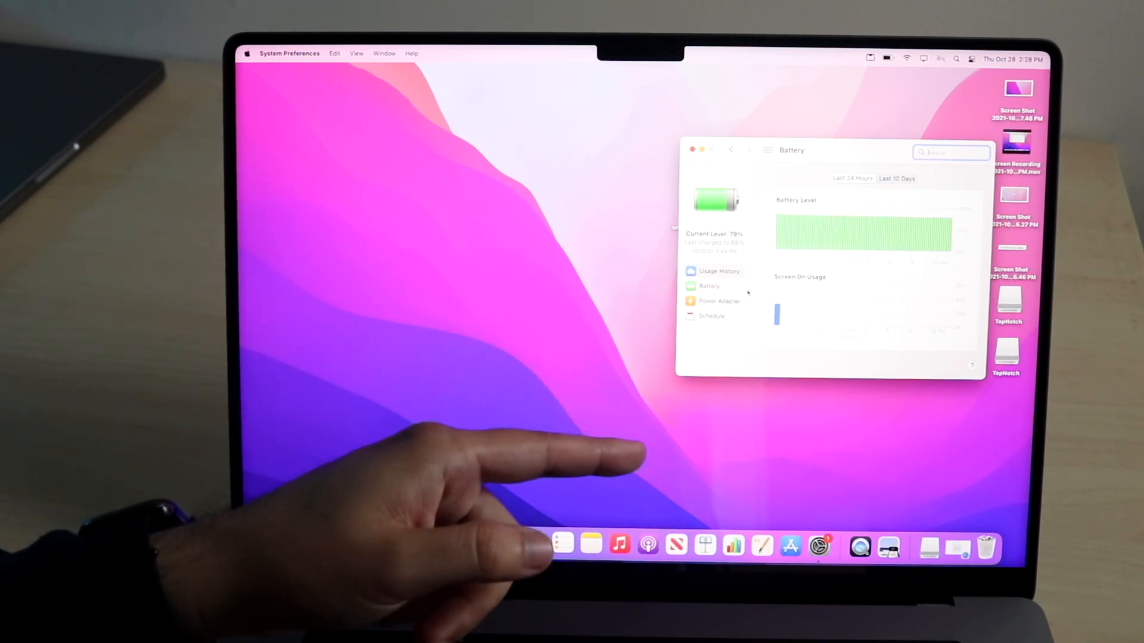
click(719, 300)
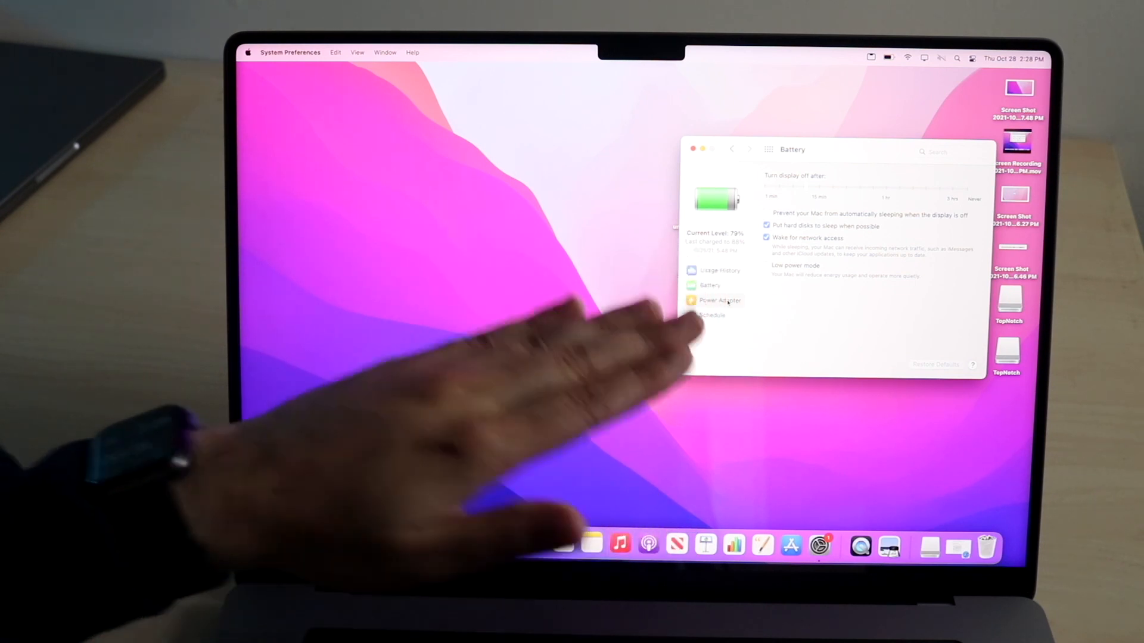
click(337, 544)
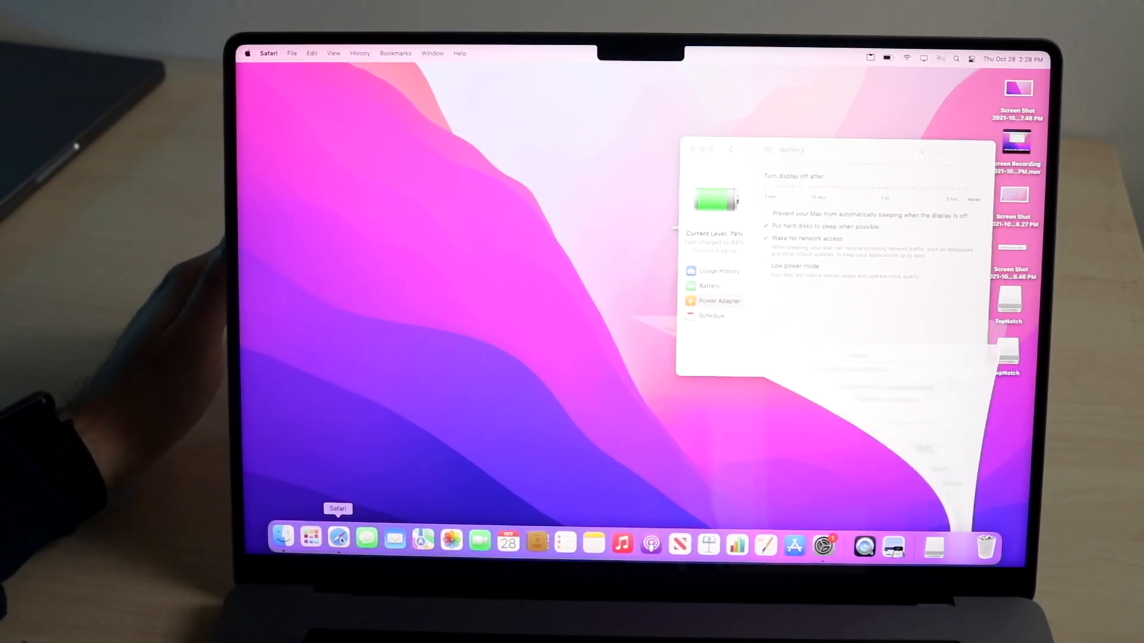
click(337, 537)
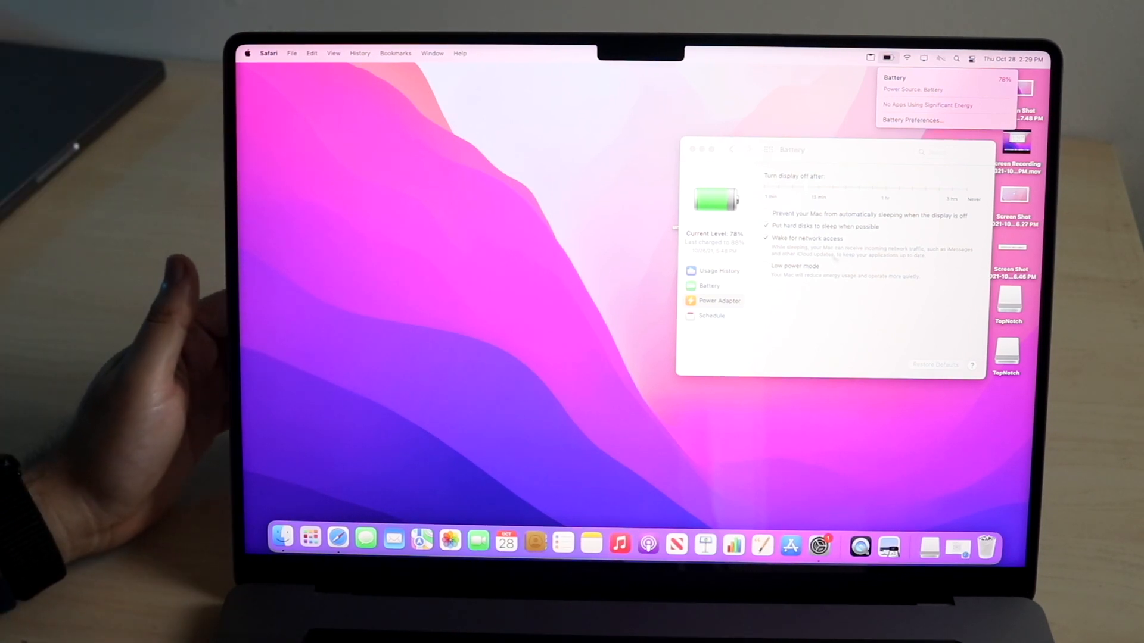
click(828, 292)
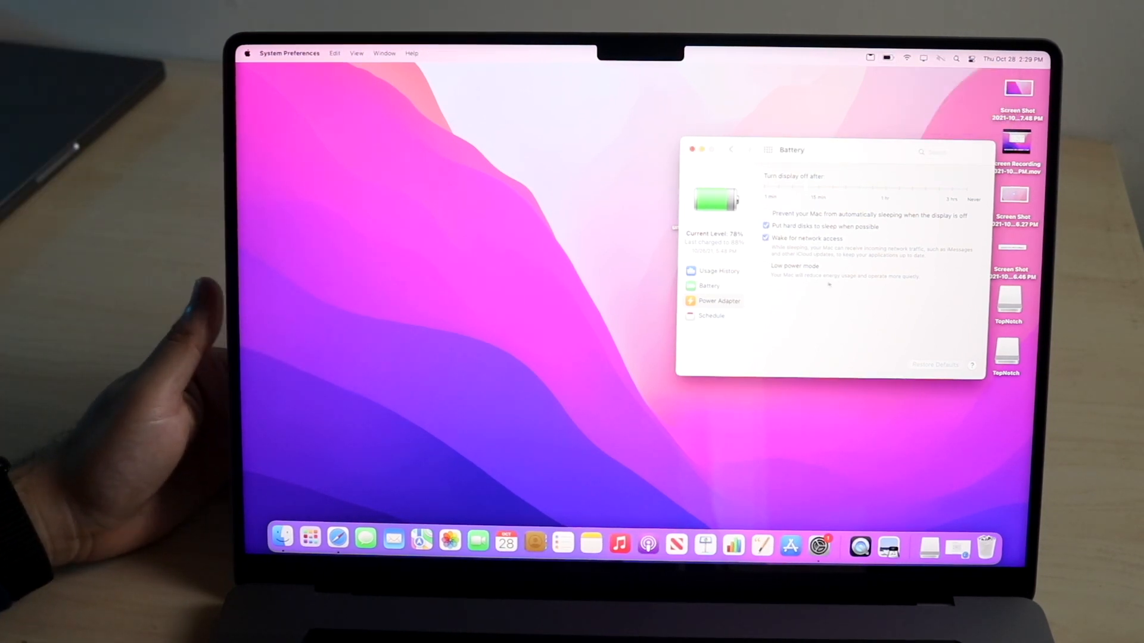